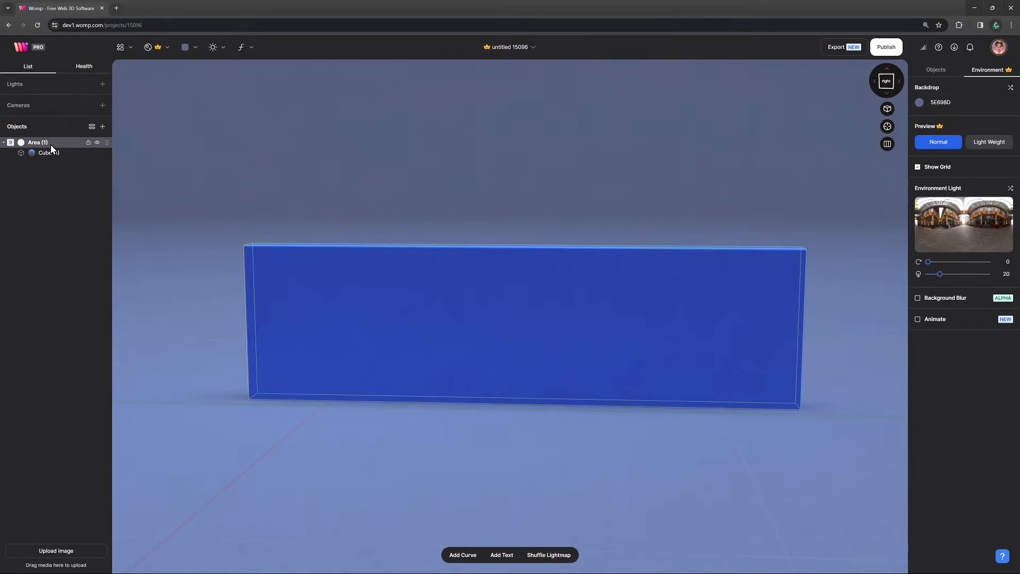
# - Add a 3D Text object reading Hello Womp in front of the blue block
pyautogui.click(49, 152)
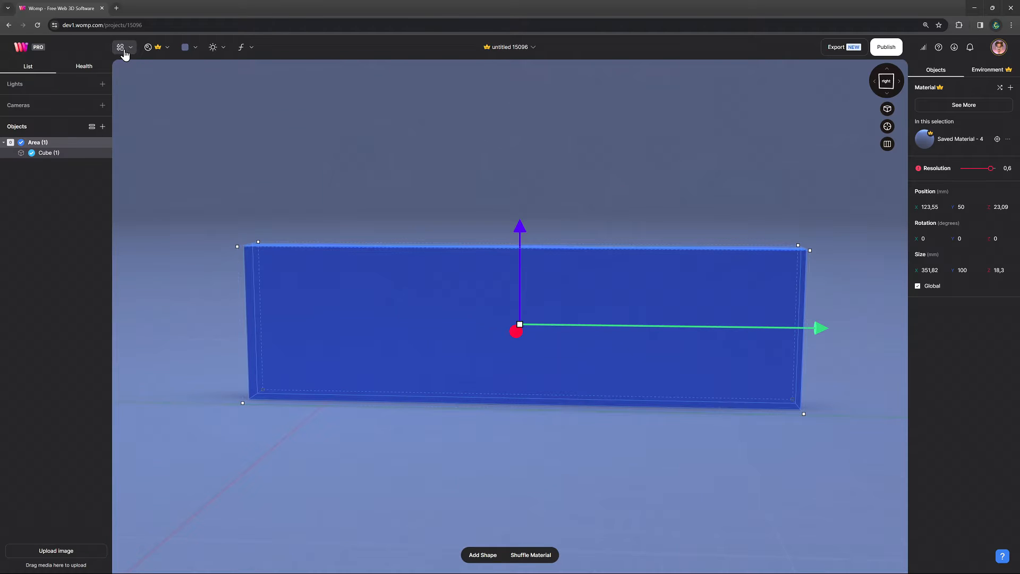
pyautogui.click(120, 47)
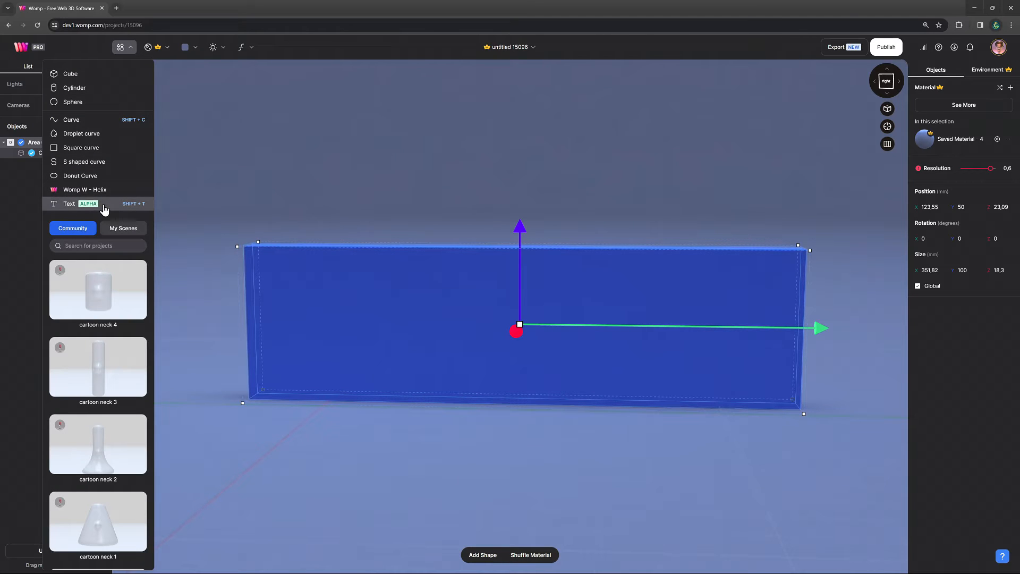
pyautogui.click(69, 203)
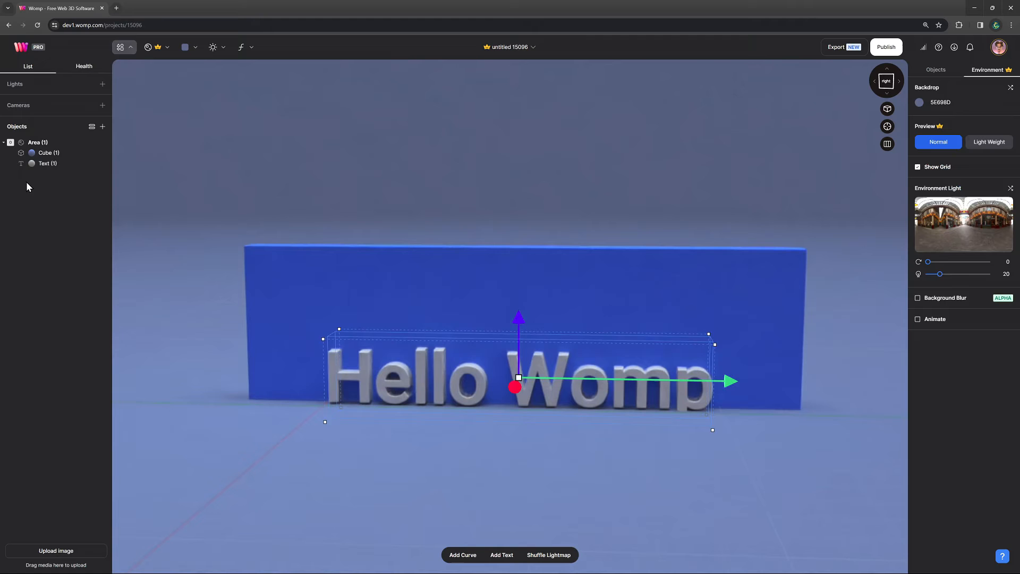
# - Try Goop, Negative and Stain forms on the text, then remove the cube so the lettering stands alone
pyautogui.click(48, 164)
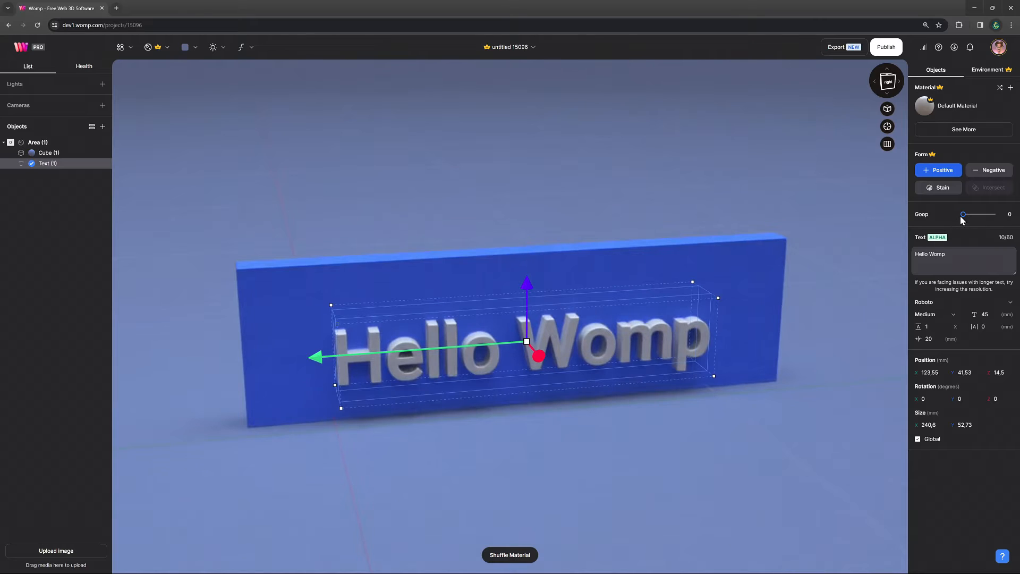
pyautogui.moveTo(964, 214); pyautogui.dragTo(970, 213)
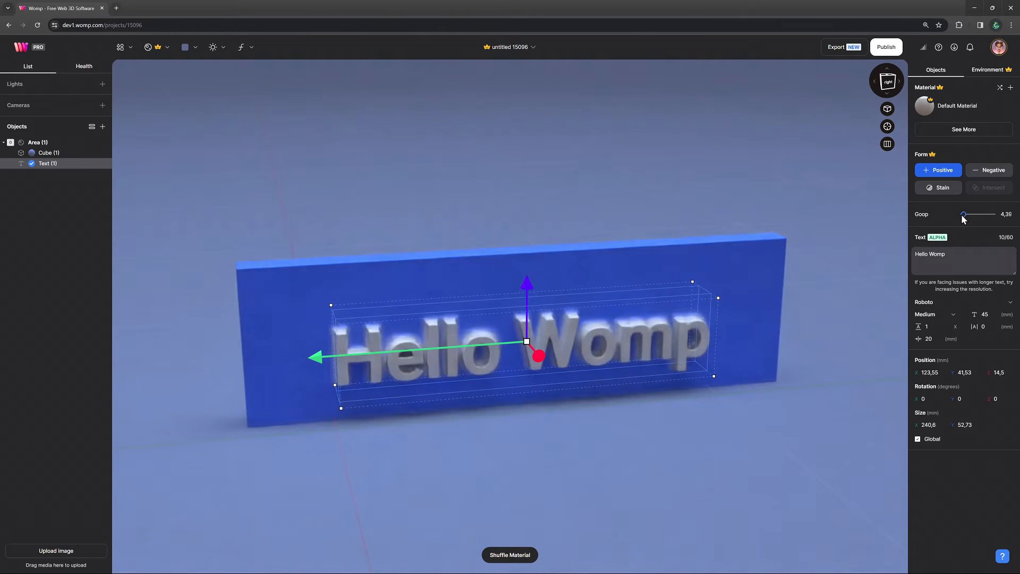
pyautogui.click(988, 170)
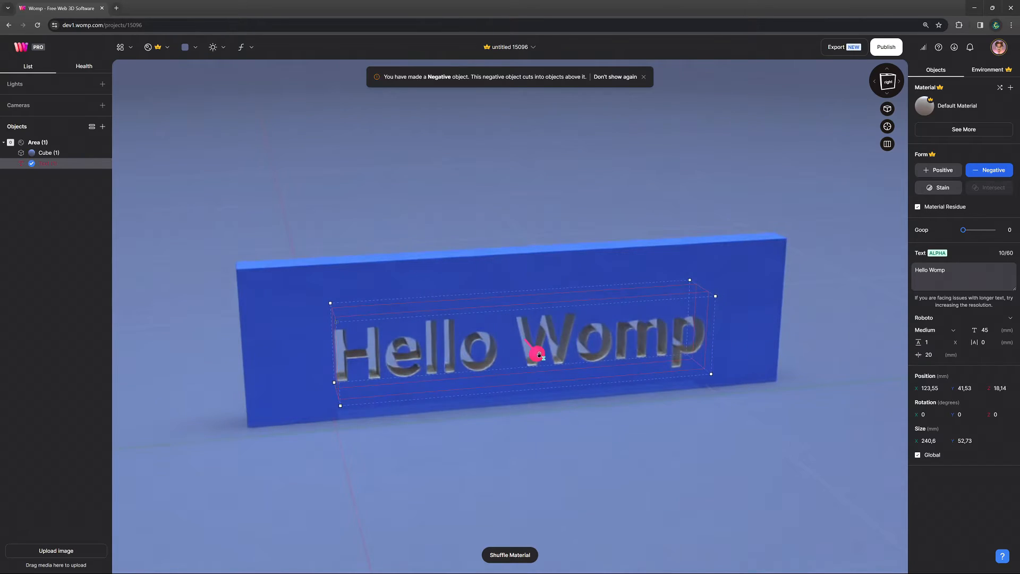
pyautogui.click(941, 187)
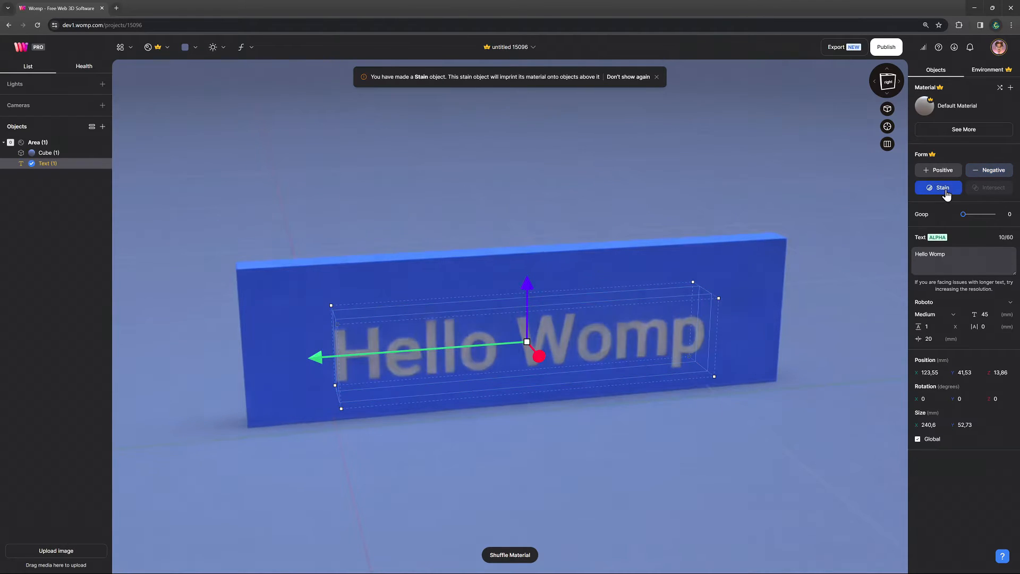
pyautogui.click(937, 170)
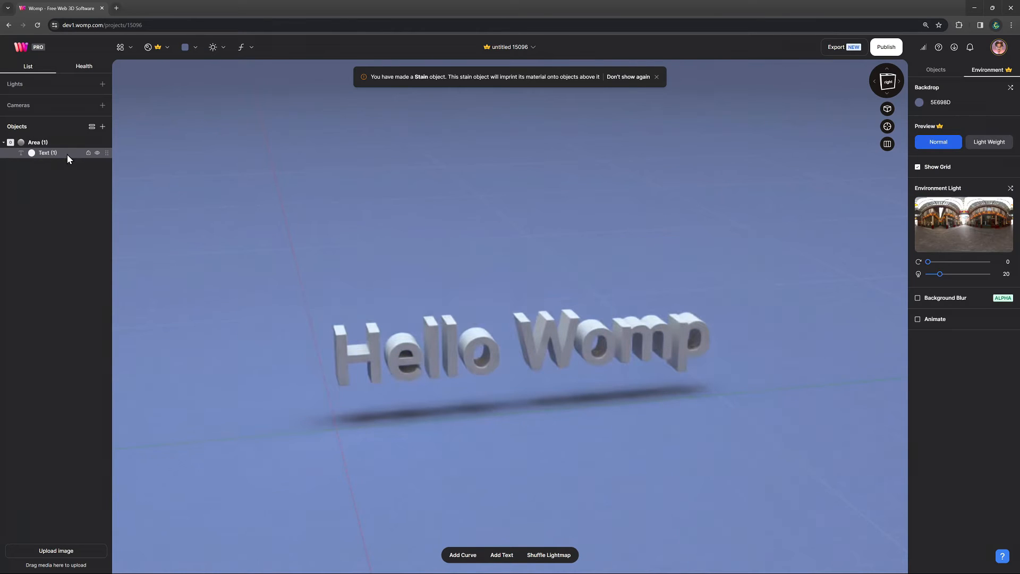
# - Change the text object's wording from Hello Womp to Tutorial Text
pyautogui.click(47, 152)
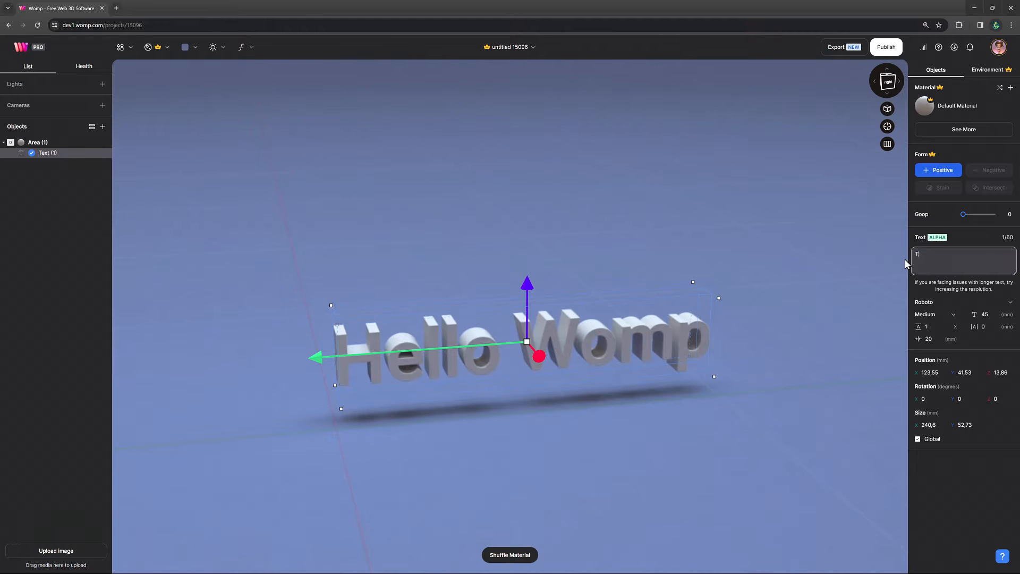
pyautogui.write('Tutorial Text')
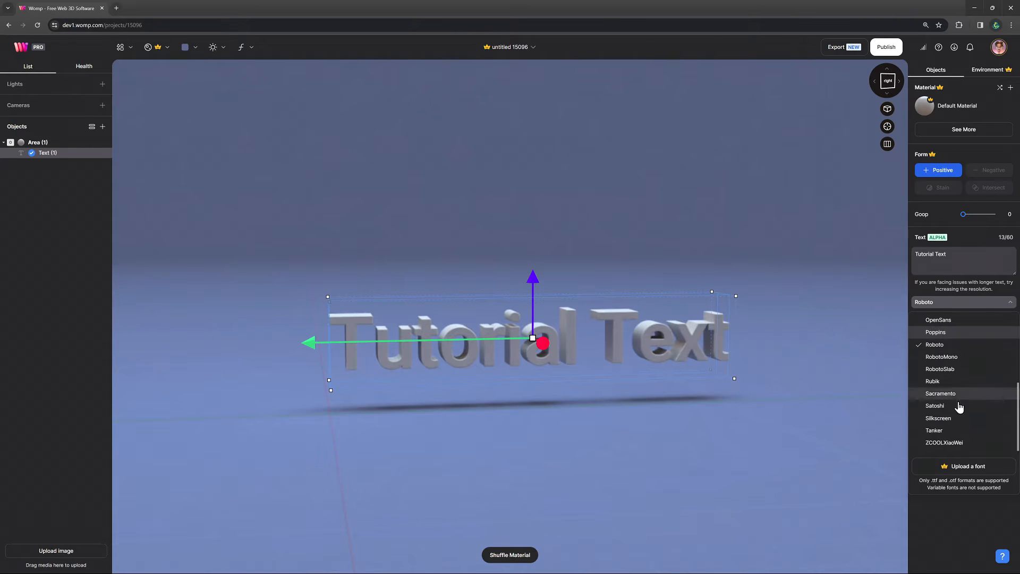
# - Set Tutorial Text in Poppins (after trying Tanker) at size 40 with wider letter spacing
pyautogui.click(934, 430)
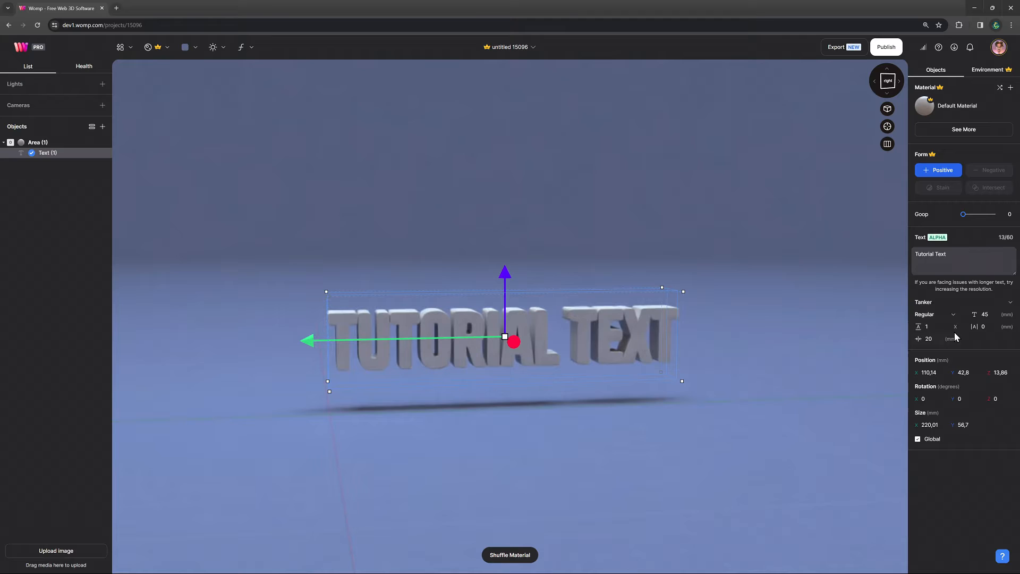
pyautogui.click(959, 302)
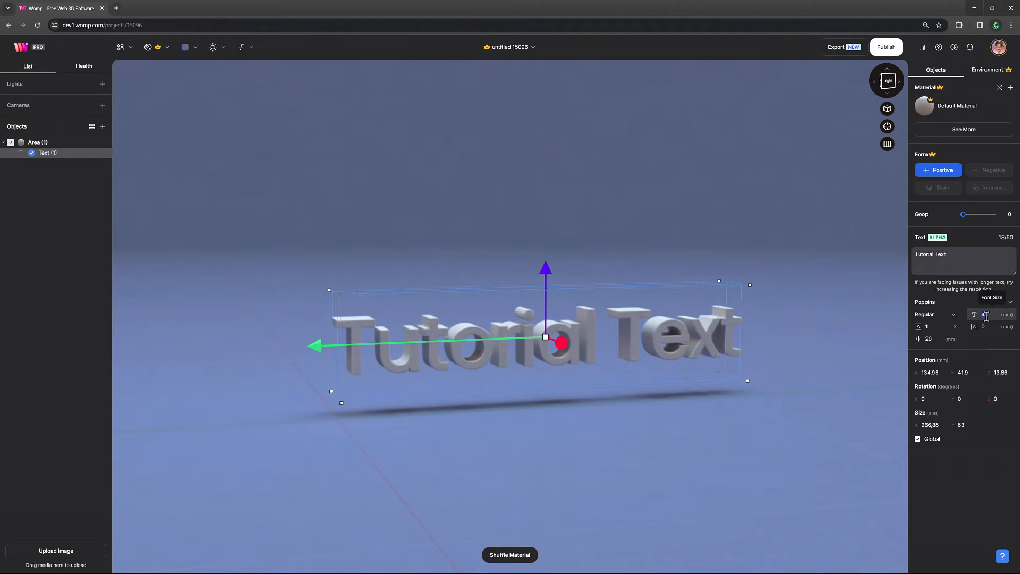
pyautogui.write('60')
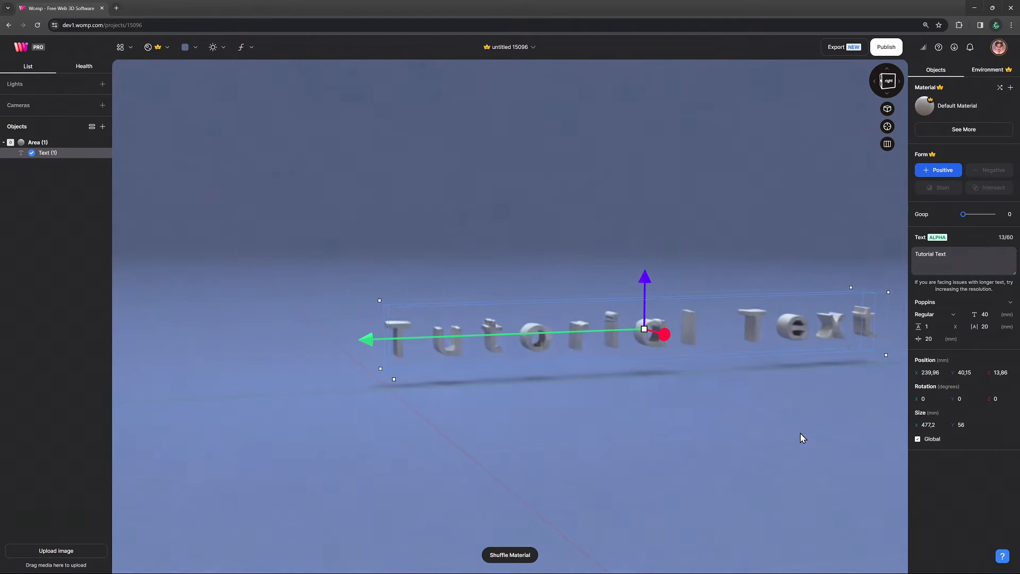
pyautogui.click(934, 315)
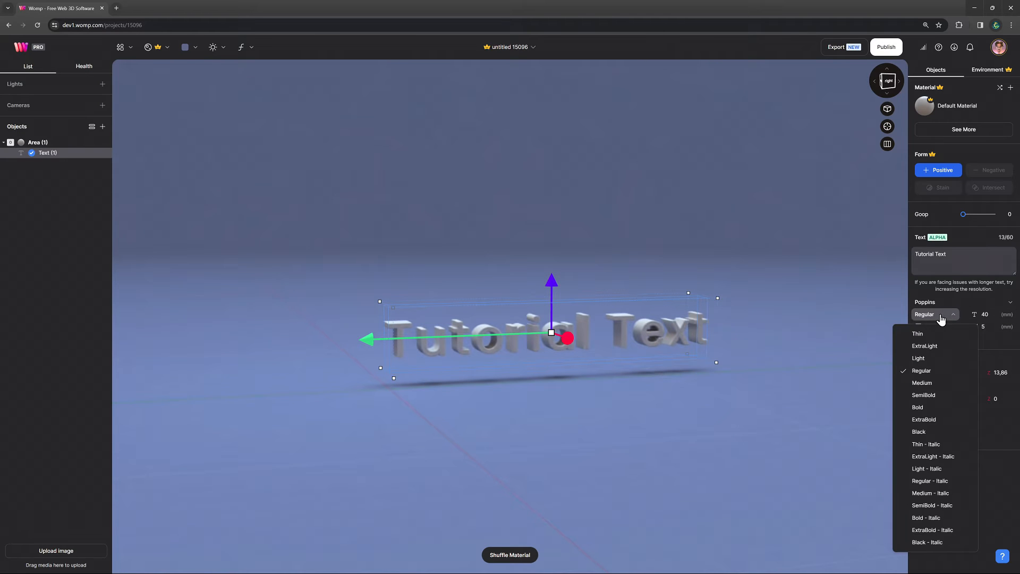
pyautogui.moveTo(931, 492)
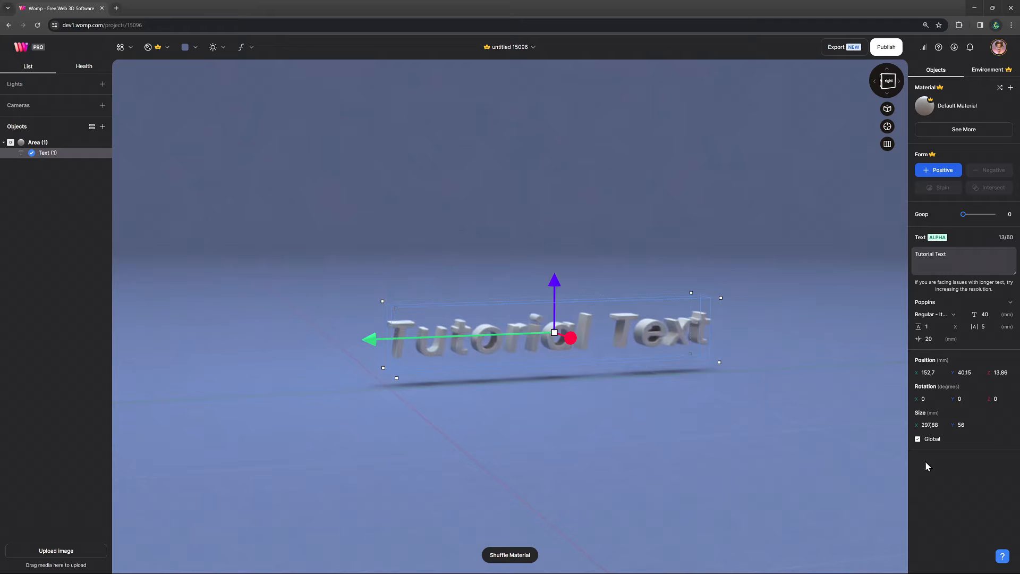
# - Make the Tutorial Text lettering ExtraBold Italic
pyautogui.click(932, 315)
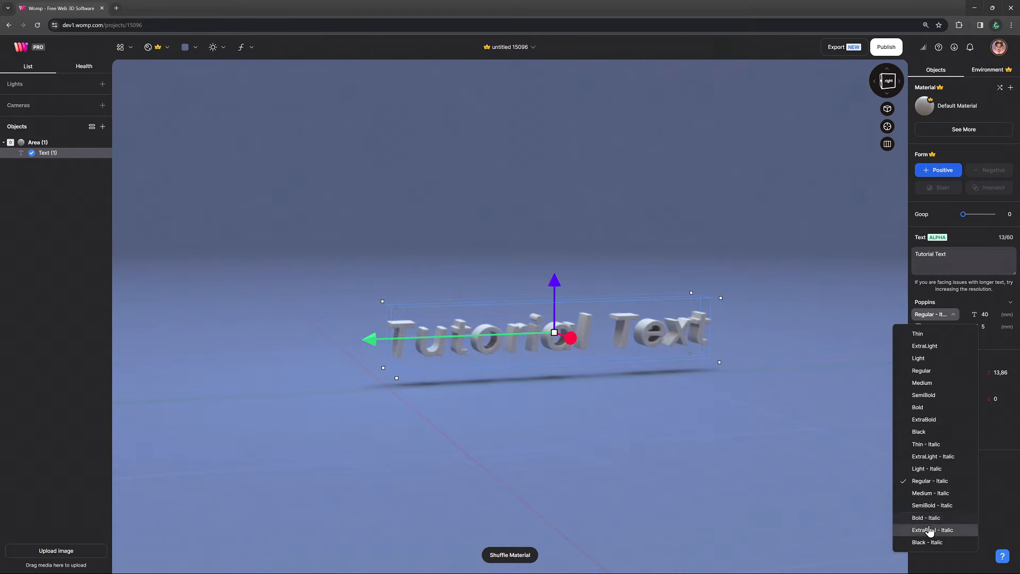
pyautogui.click(923, 419)
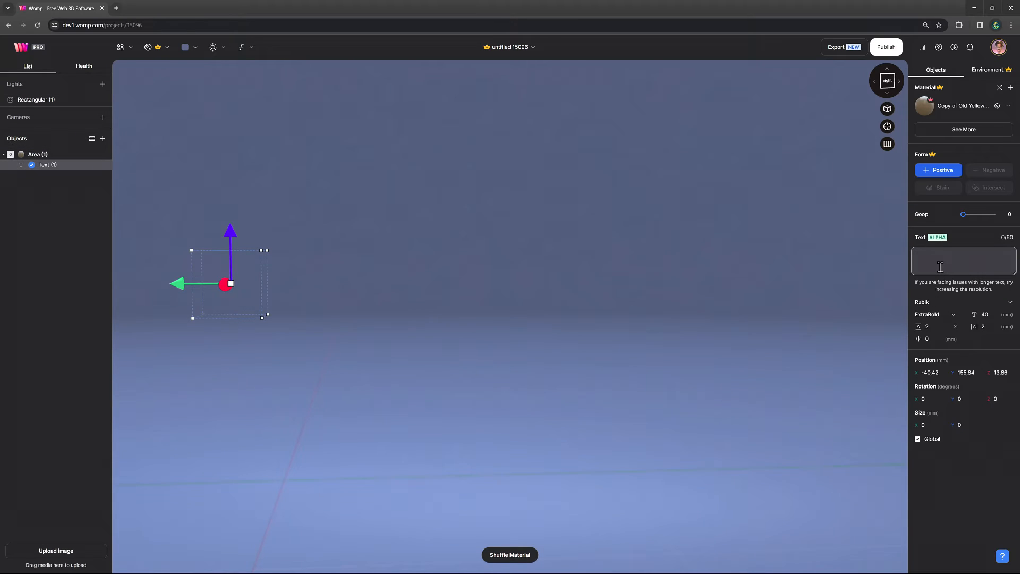
# - Write 'Womp is the easiest 3D software ever' on two lines with line height below 1
pyautogui.write('Womp is the easiest 3D')
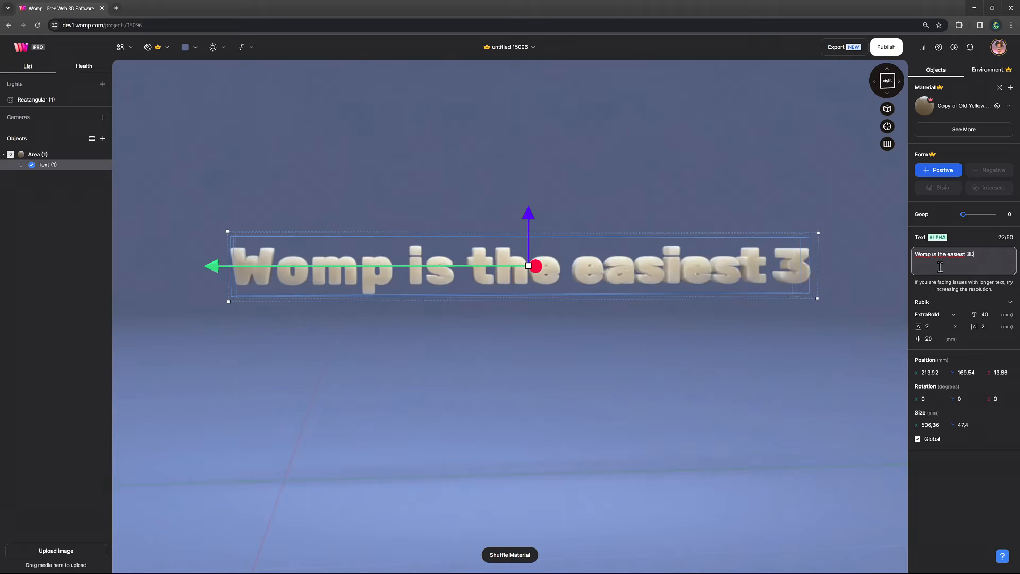
pyautogui.write('software ever')
pyautogui.click(935, 326)
pyautogui.write('1')
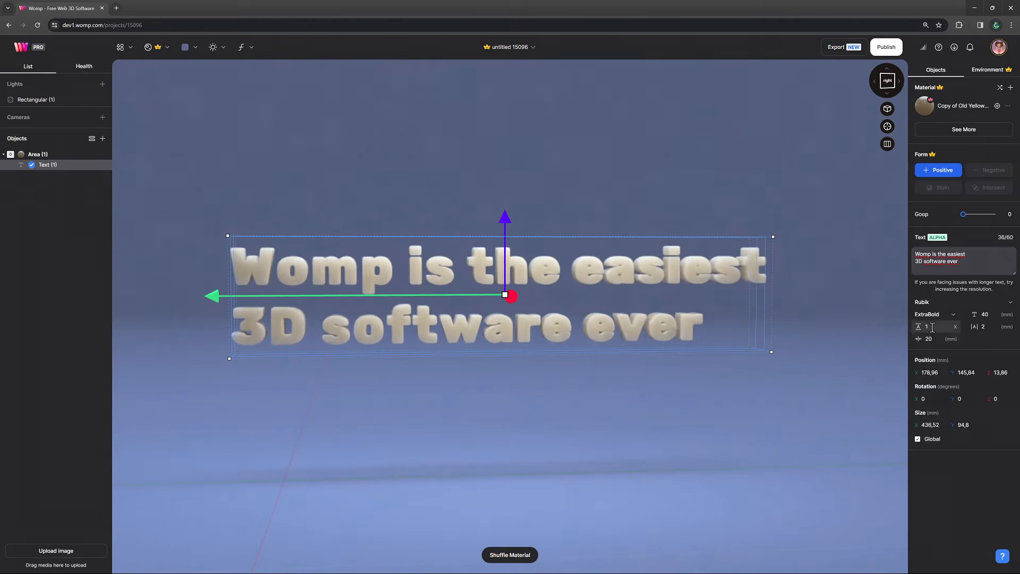
pyautogui.write('0')
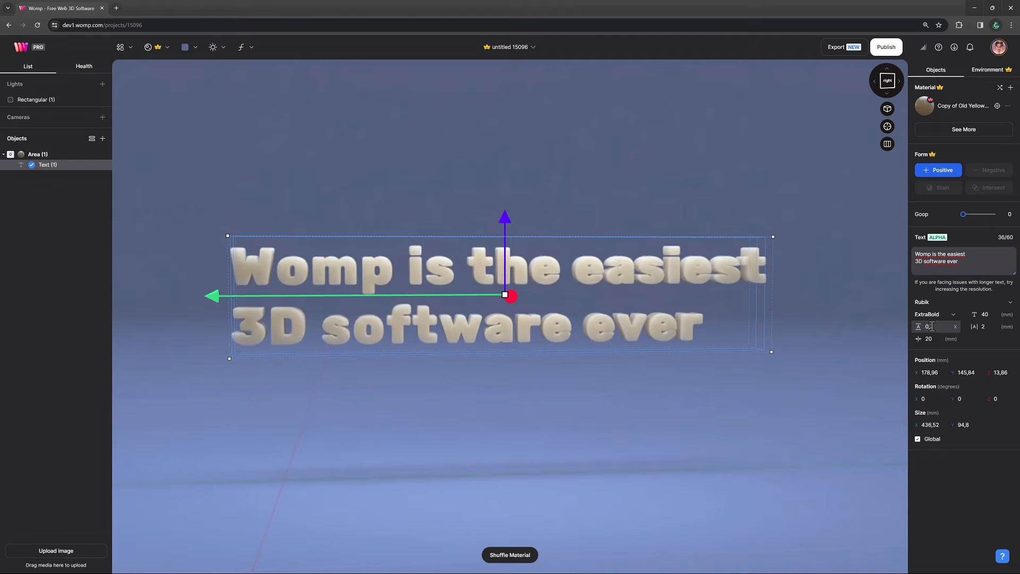
pyautogui.click(987, 70)
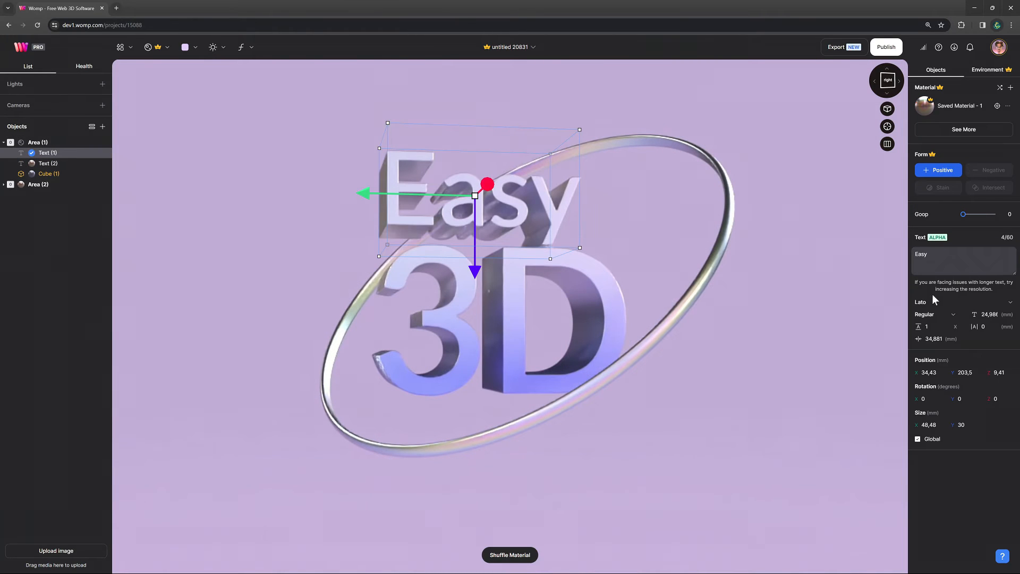
# - Upload Chango-Regular.ttf and set the Easy text in the Chango font
pyautogui.click(961, 302)
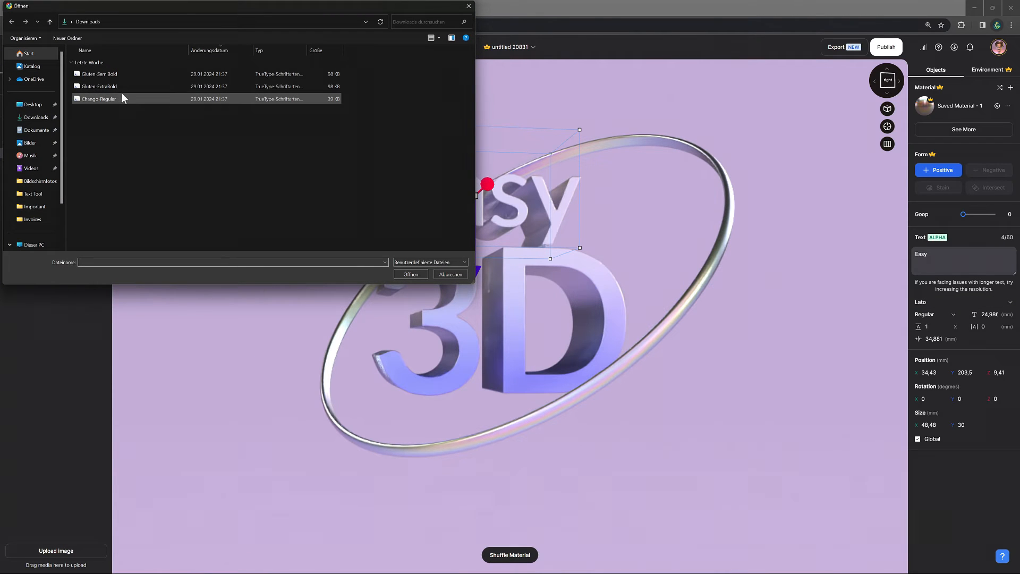
pyautogui.click(98, 98)
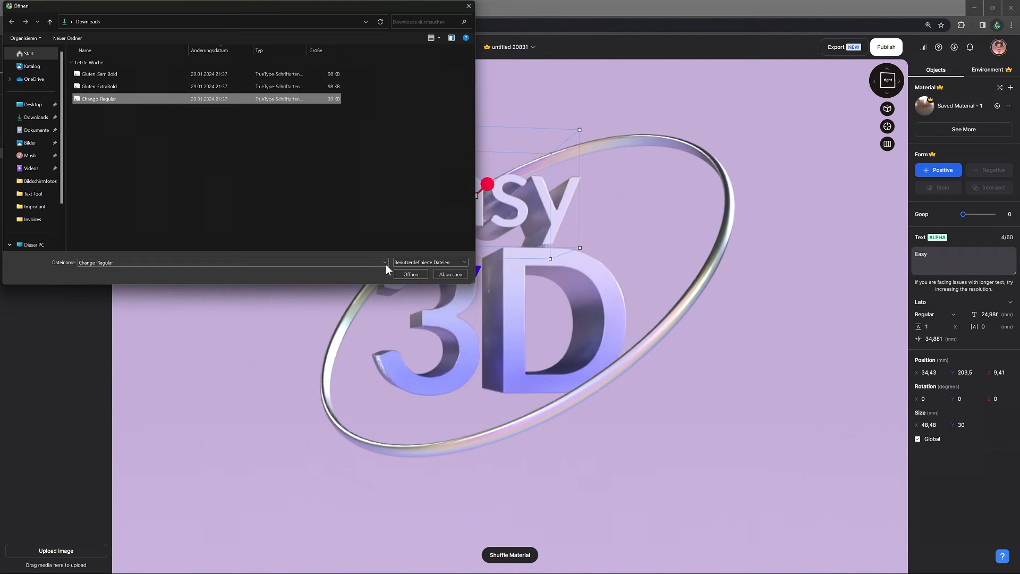
pyautogui.click(410, 274)
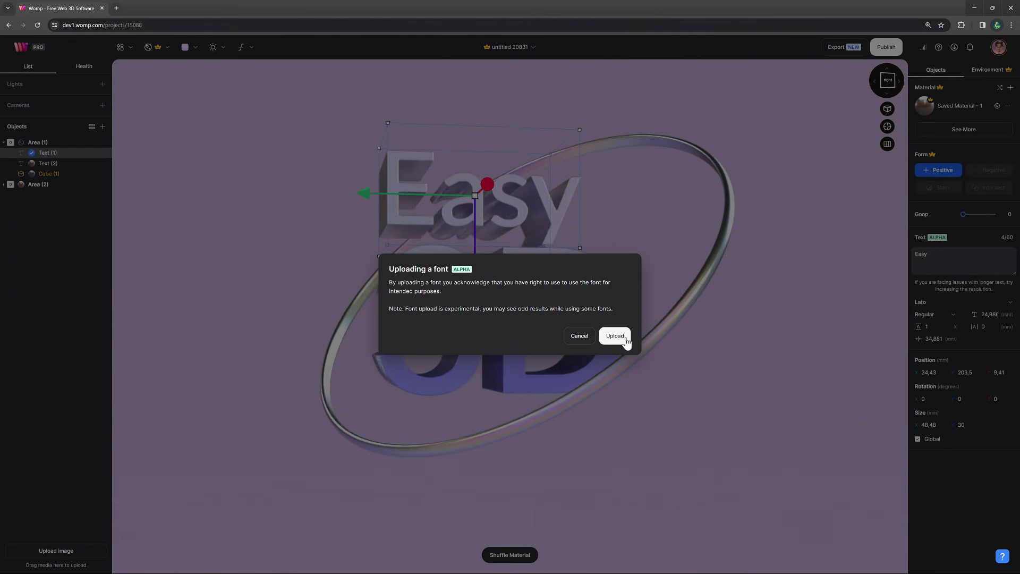
pyautogui.click(613, 336)
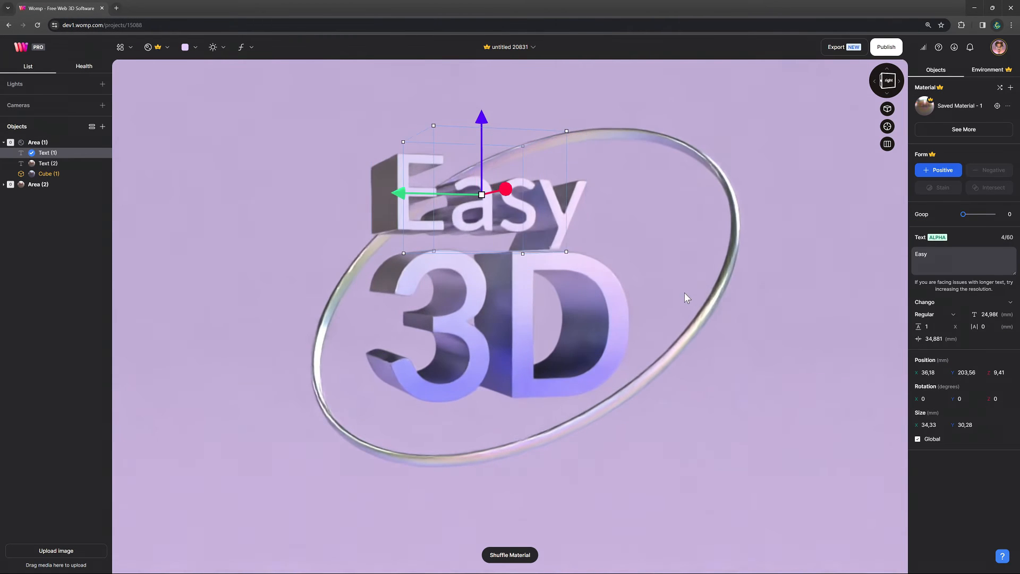
pyautogui.click(48, 163)
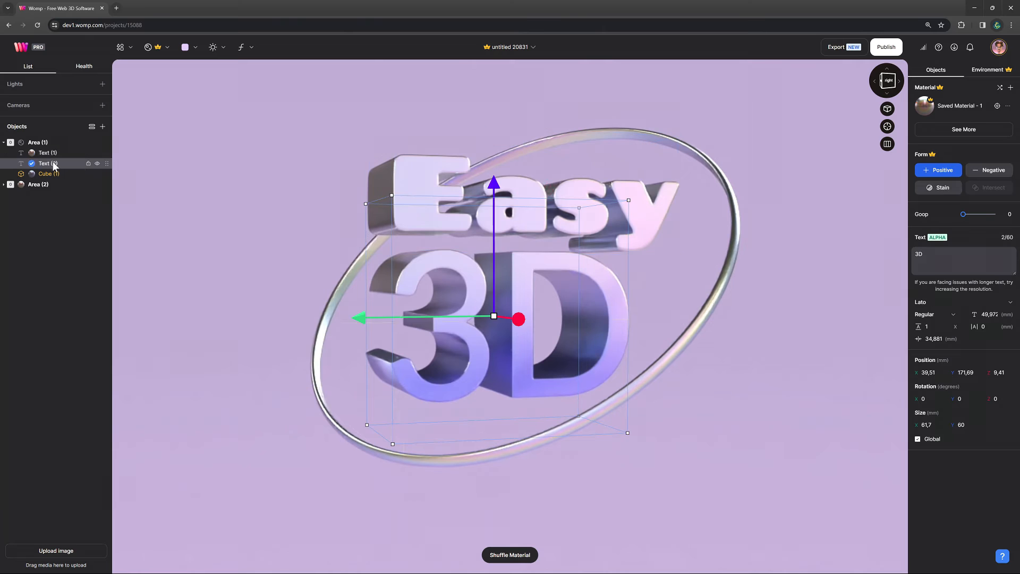
pyautogui.click(961, 301)
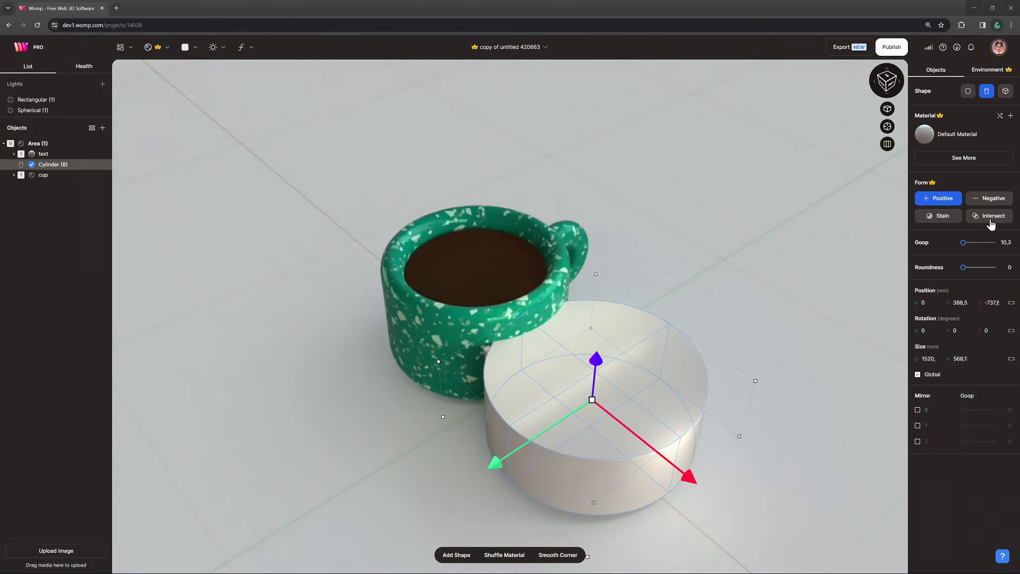
# - Make the cylinder an Intersect object and fit it over the mug so WOMP wraps its side
pyautogui.click(990, 216)
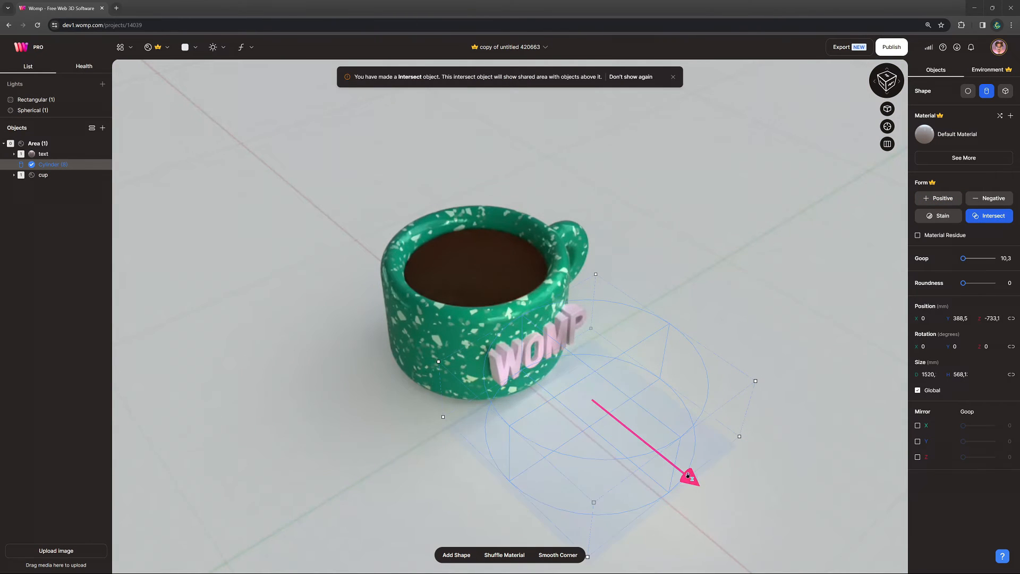
pyautogui.moveTo(688, 476); pyautogui.dragTo(561, 374)
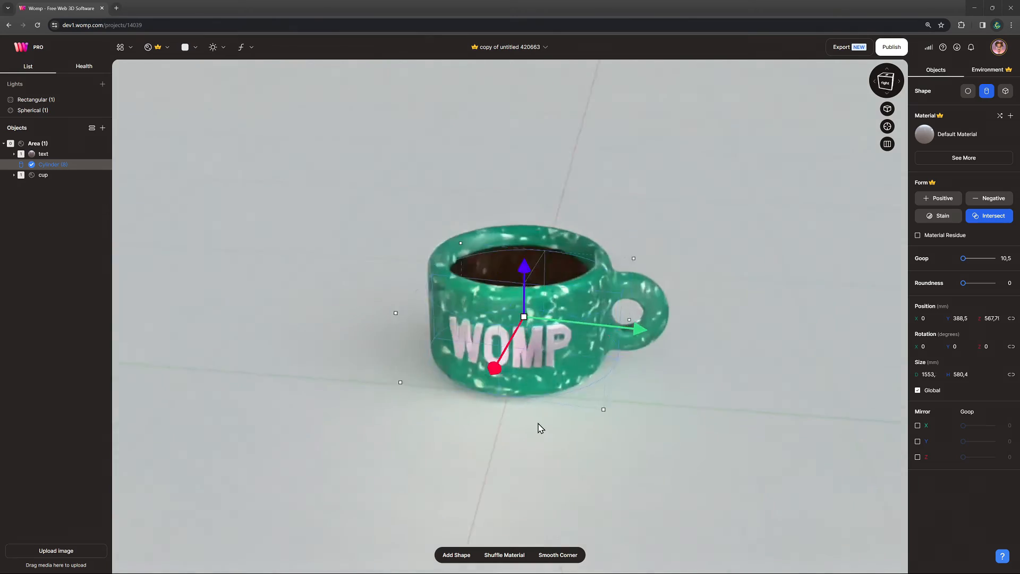
pyautogui.moveTo(540, 428); pyautogui.dragTo(734, 451)
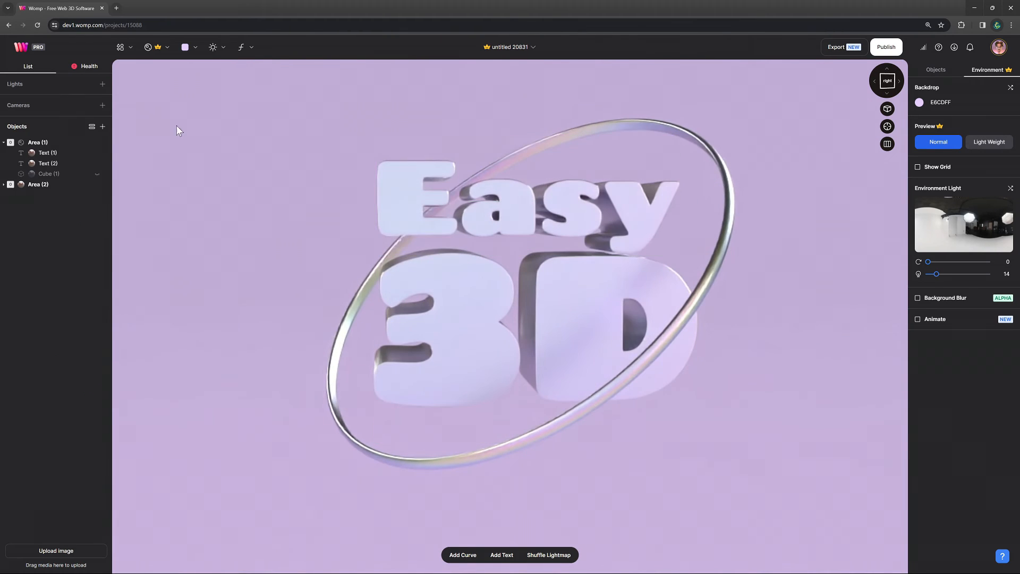
# - Make the cube a Stain object with goop about 4.3, tinting the lettering with a soft blue gradient
pyautogui.click(48, 173)
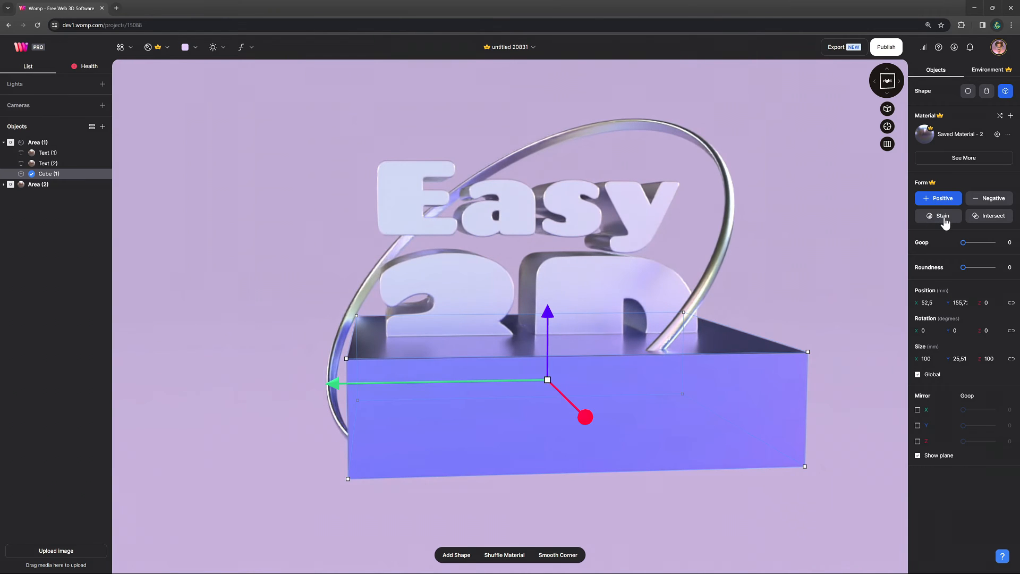
pyautogui.click(938, 216)
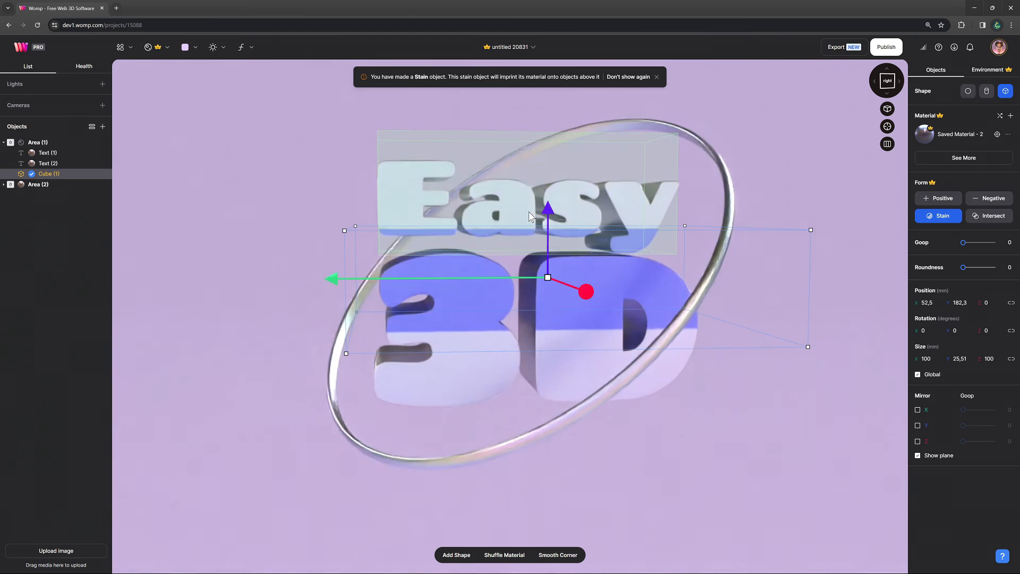
pyautogui.moveTo(963, 242); pyautogui.dragTo(964, 243)
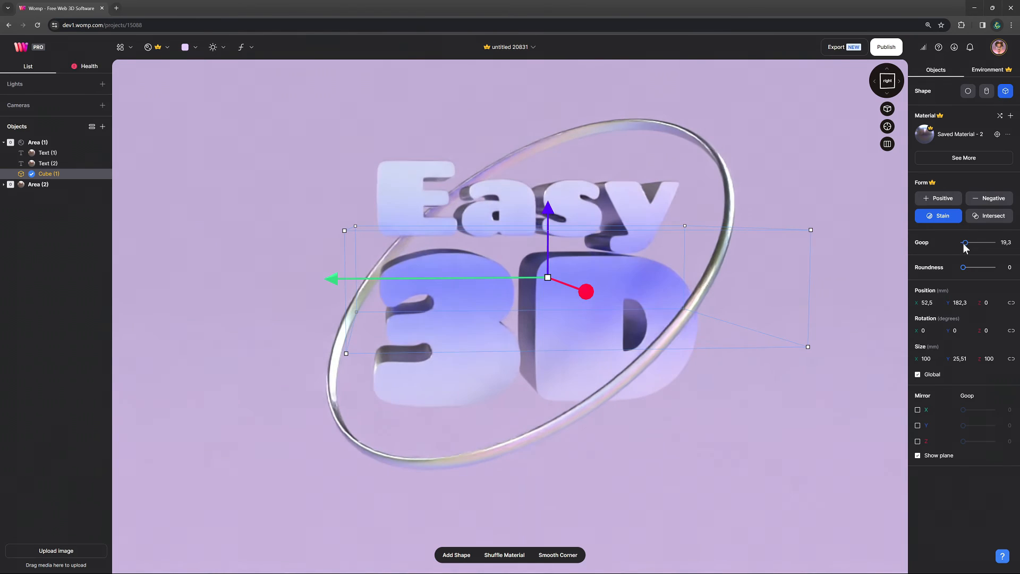
pyautogui.moveTo(973, 242); pyautogui.dragTo(964, 242)
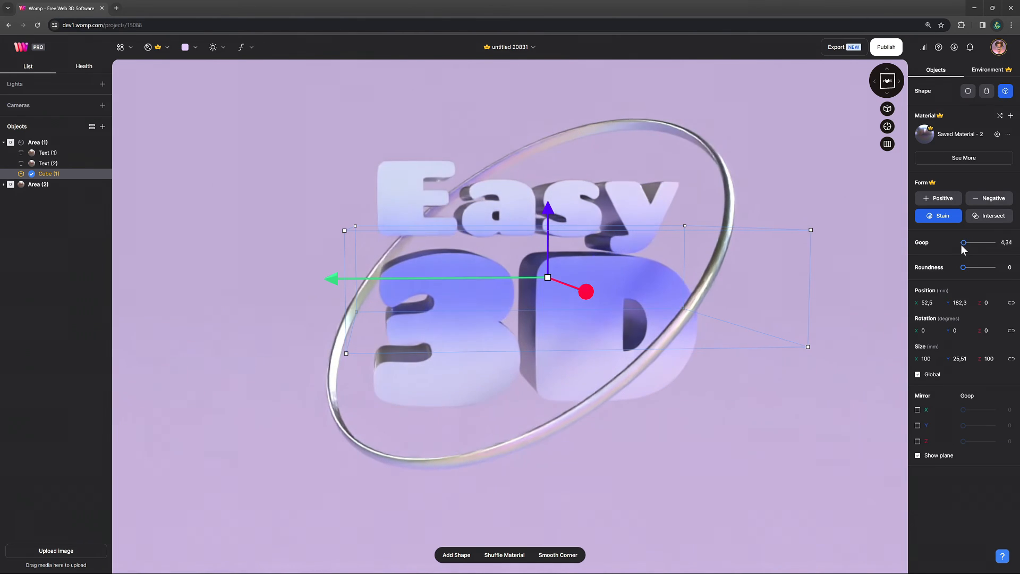